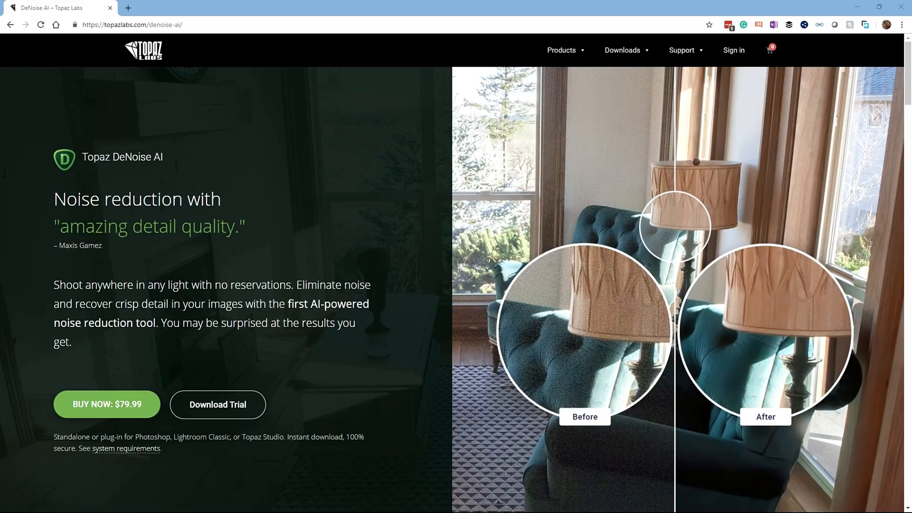
pyautogui.moveTo(250, 141)
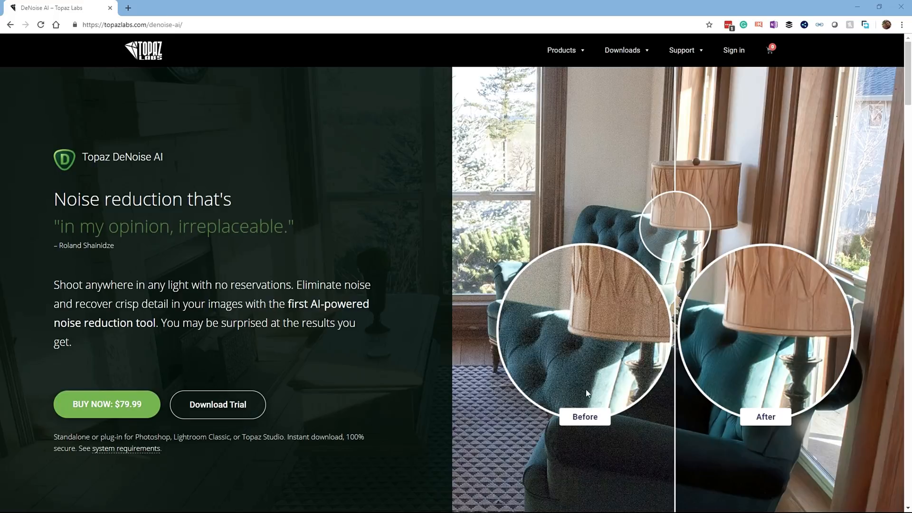
pyautogui.moveTo(532, 375)
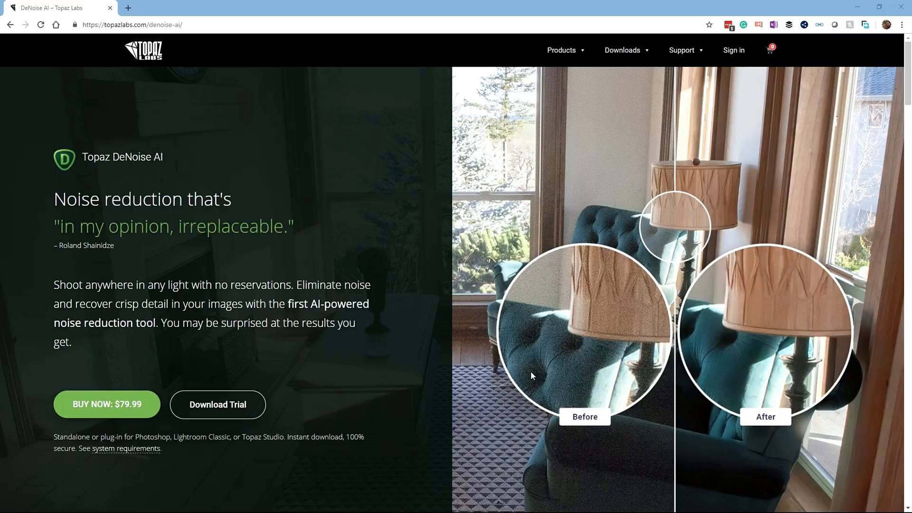
pyautogui.moveTo(567, 272)
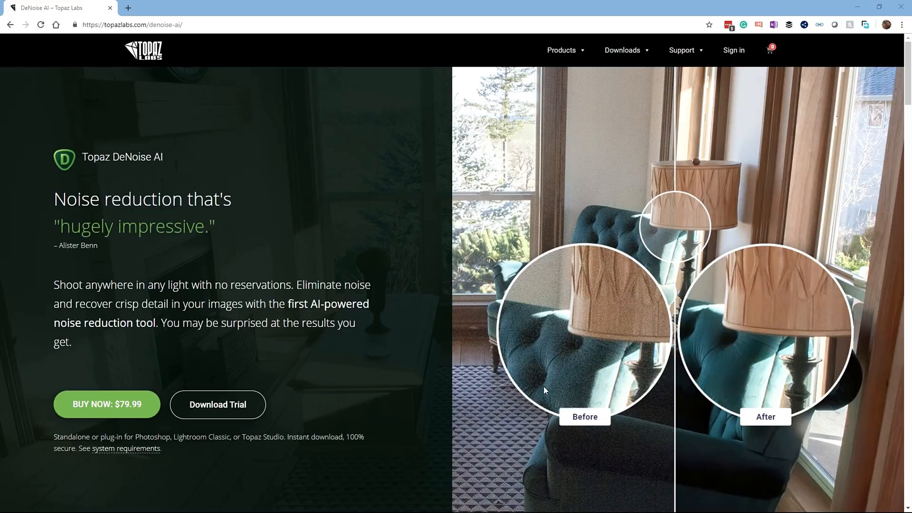
pyautogui.moveTo(548, 262)
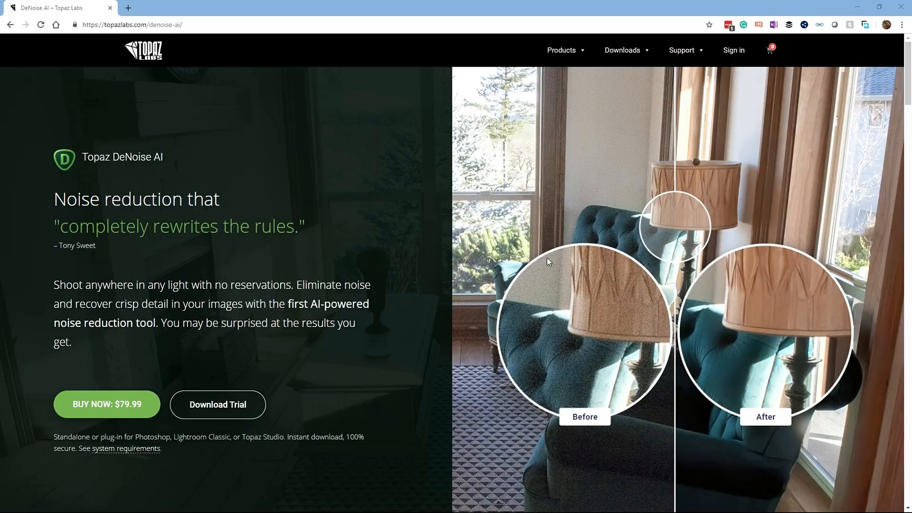
pyautogui.moveTo(561, 226)
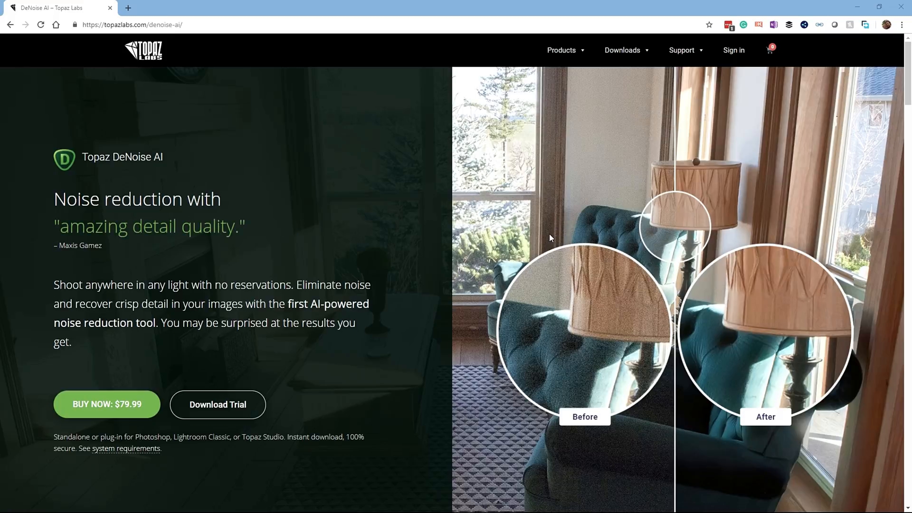
pyautogui.moveTo(567, 346)
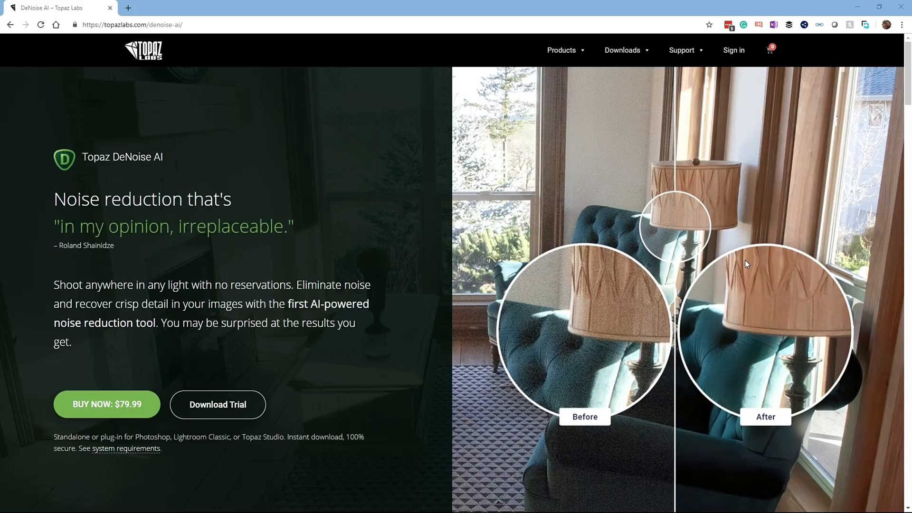
pyautogui.moveTo(659, 289)
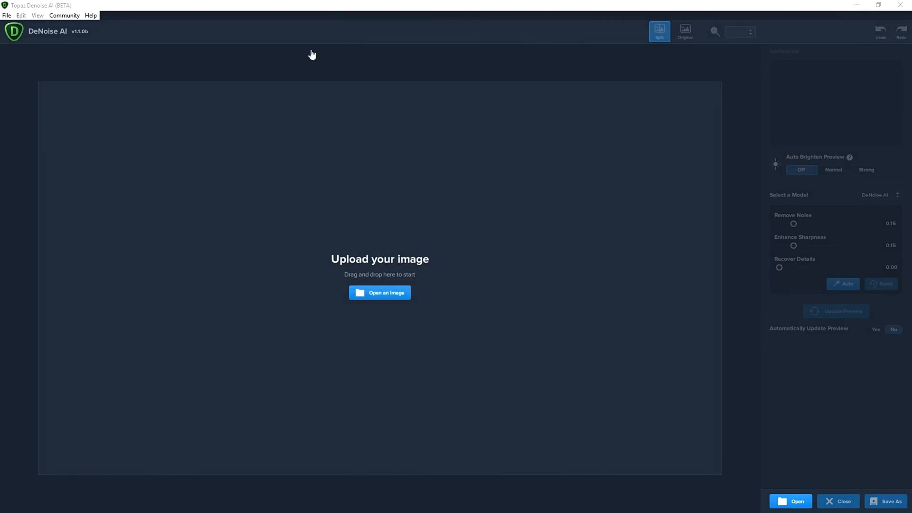
pyautogui.moveTo(591, 327)
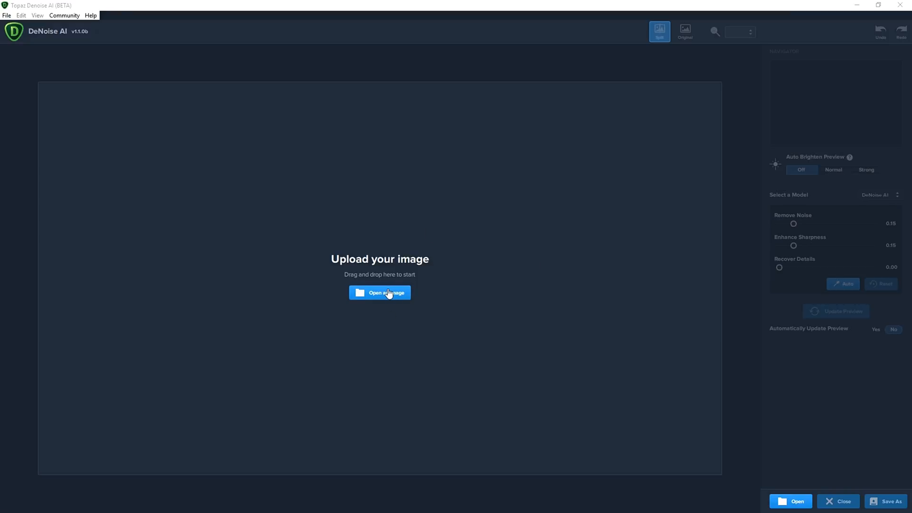
# Load the noisy 'denoise' fire twirler photo from the Topaz Demo folder.
pyautogui.click(387, 297)
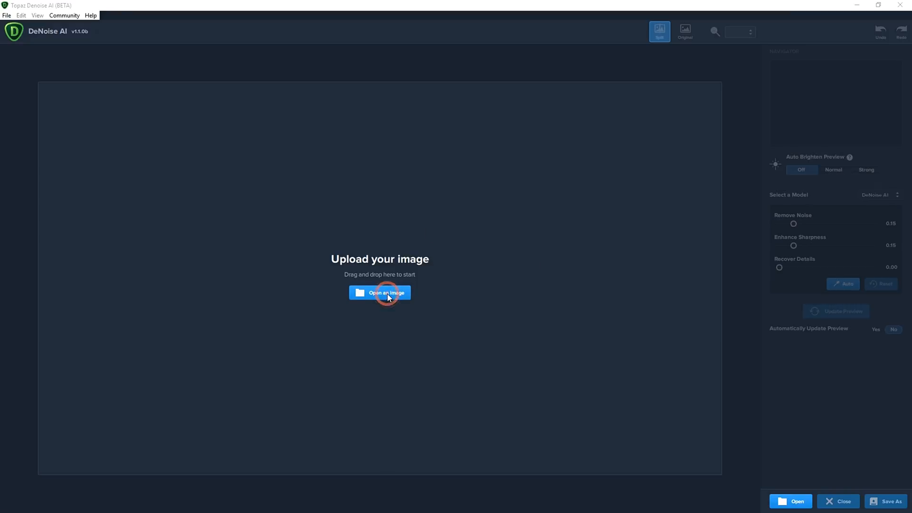
pyautogui.click(385, 293)
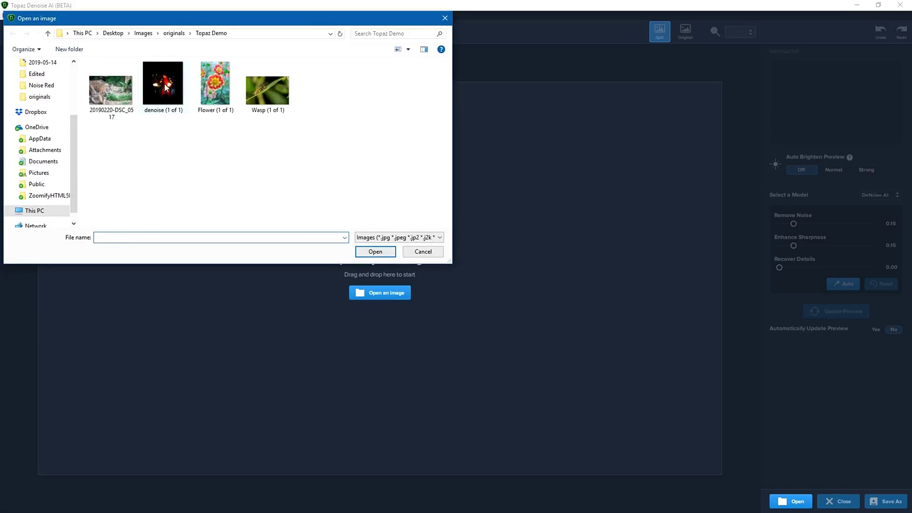
pyautogui.doubleClick(163, 84)
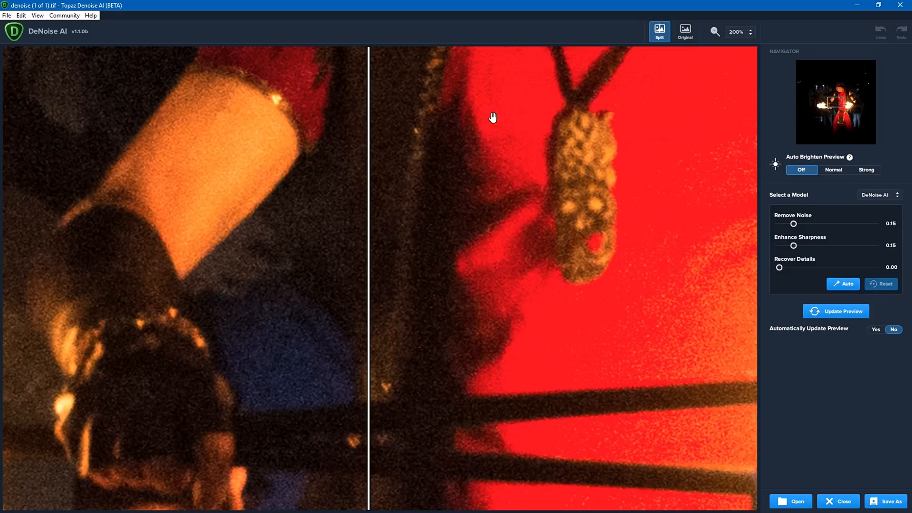
pyautogui.moveTo(454, 161)
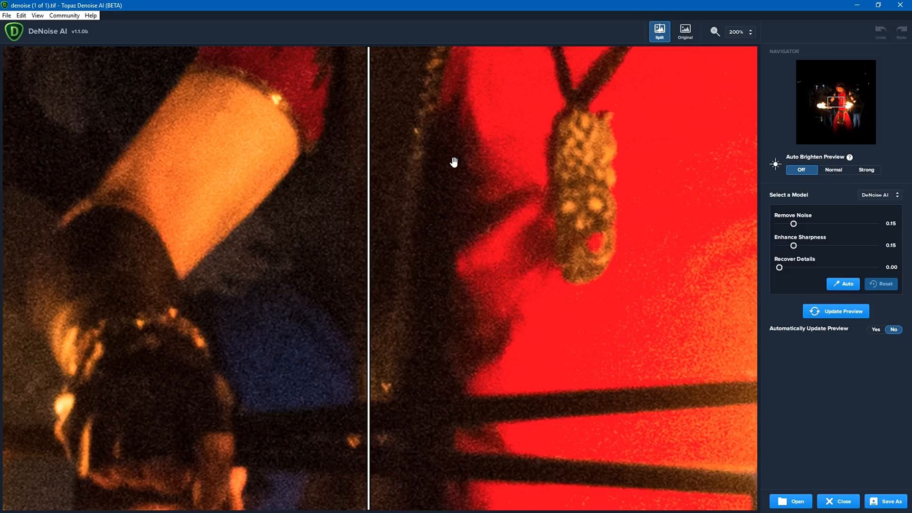
pyautogui.moveTo(645, 204)
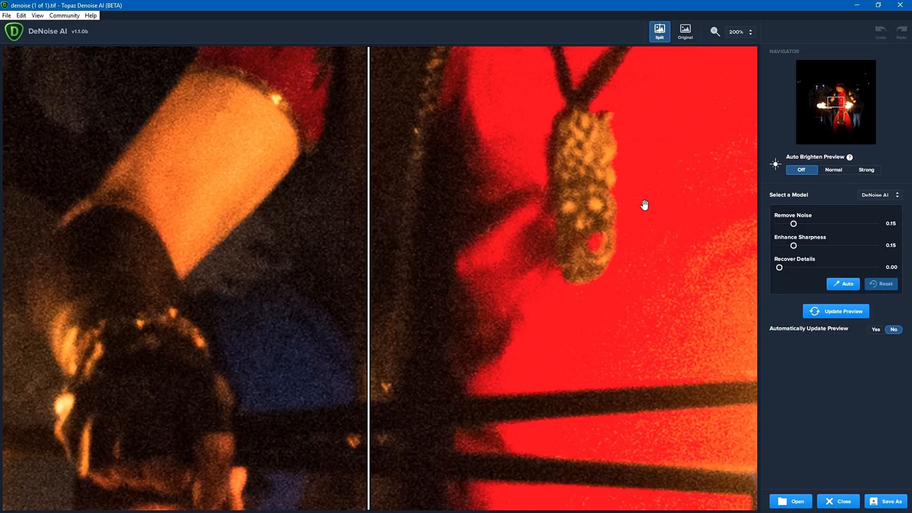
# Turn off Split view and magnify the photo to 100%, then 200%.
pyautogui.click(659, 32)
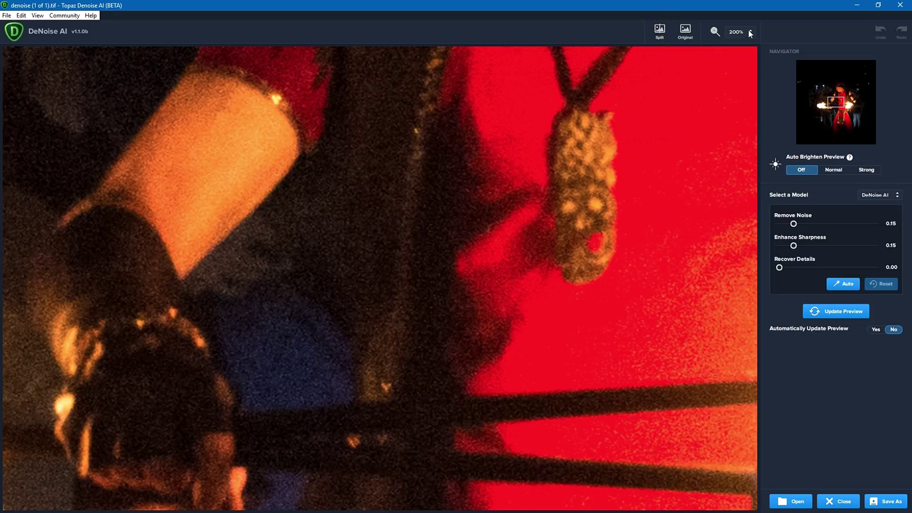
pyautogui.moveTo(749, 36)
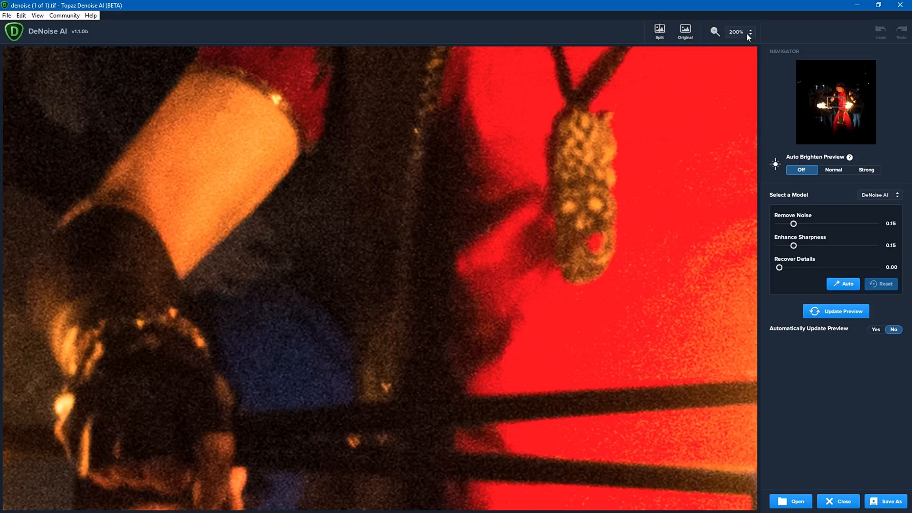
pyautogui.click(751, 31)
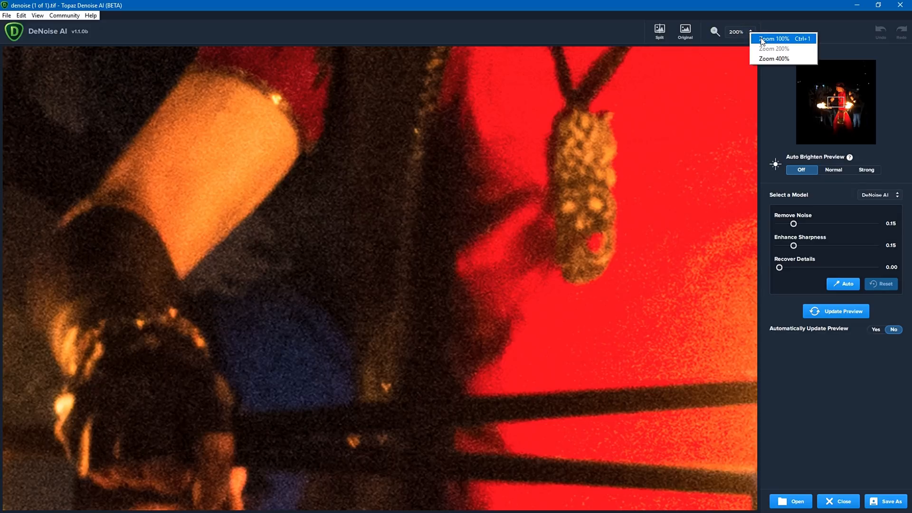
pyautogui.click(772, 38)
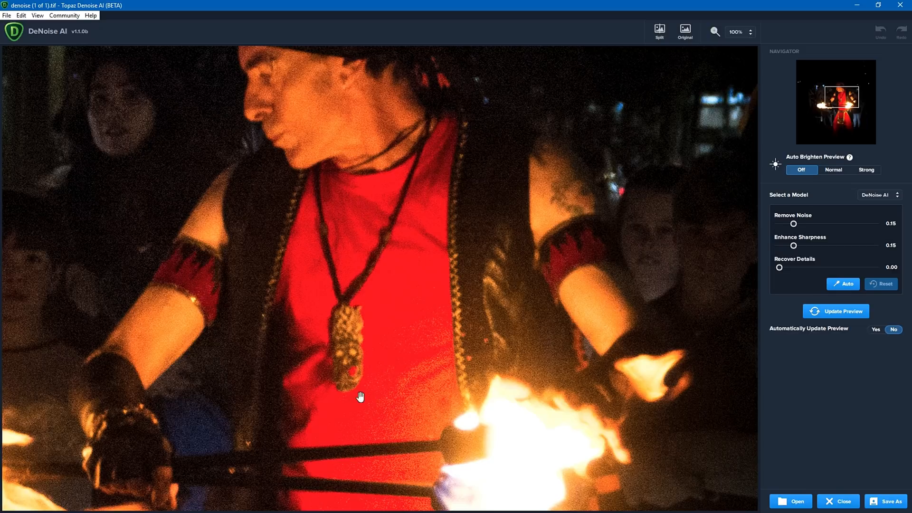
pyautogui.moveTo(524, 378)
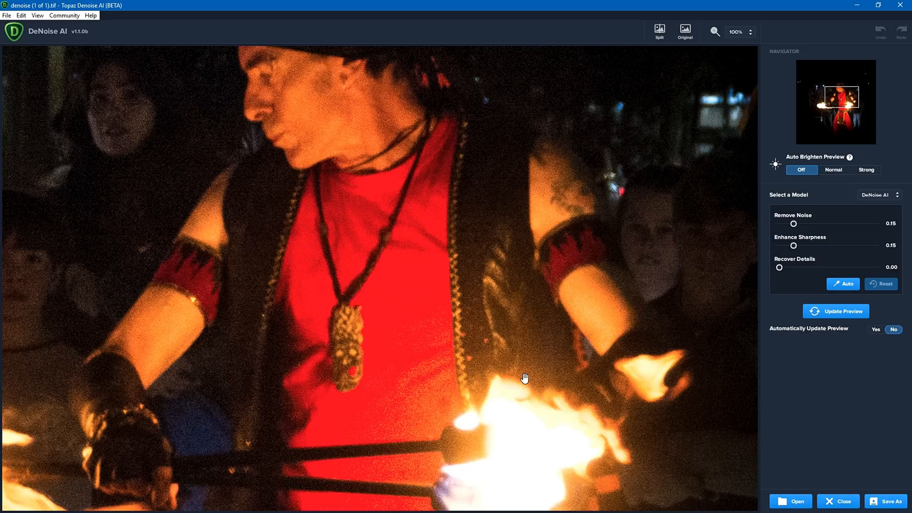
pyautogui.moveTo(749, 35)
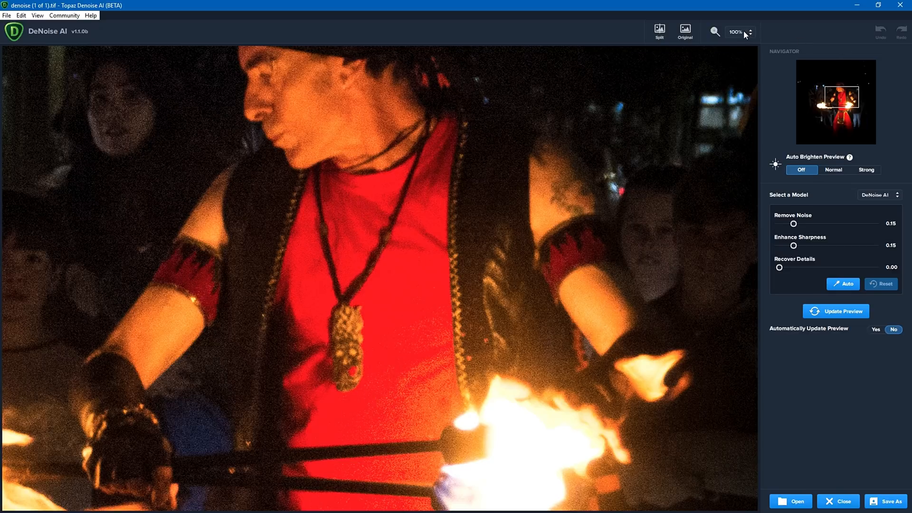
pyautogui.click(754, 31)
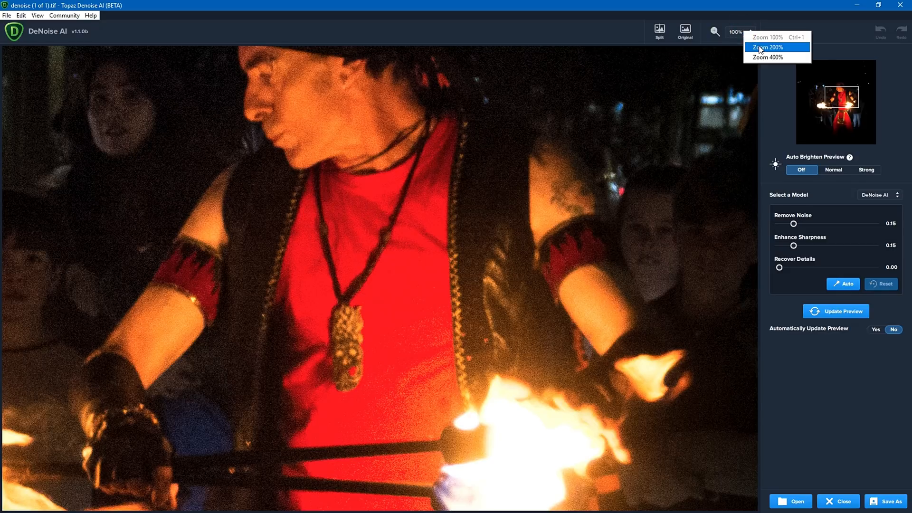
pyautogui.click(769, 48)
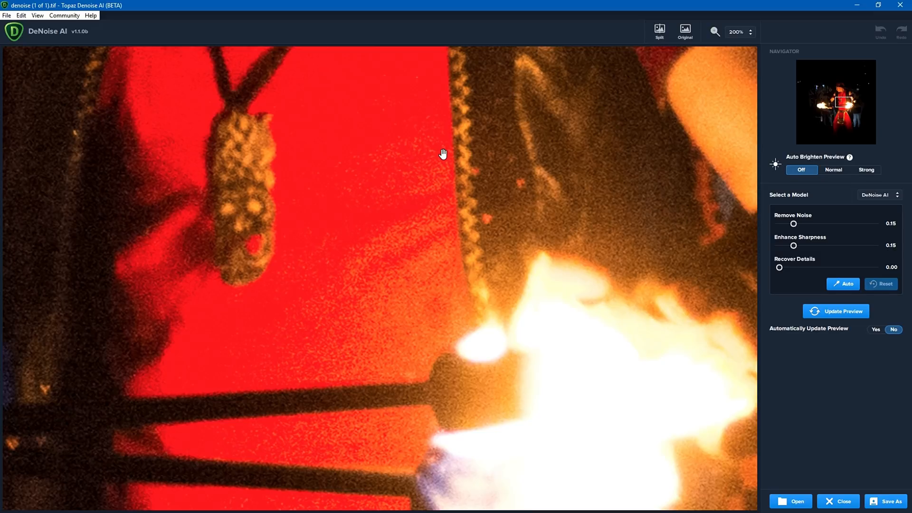
pyautogui.moveTo(809, 26)
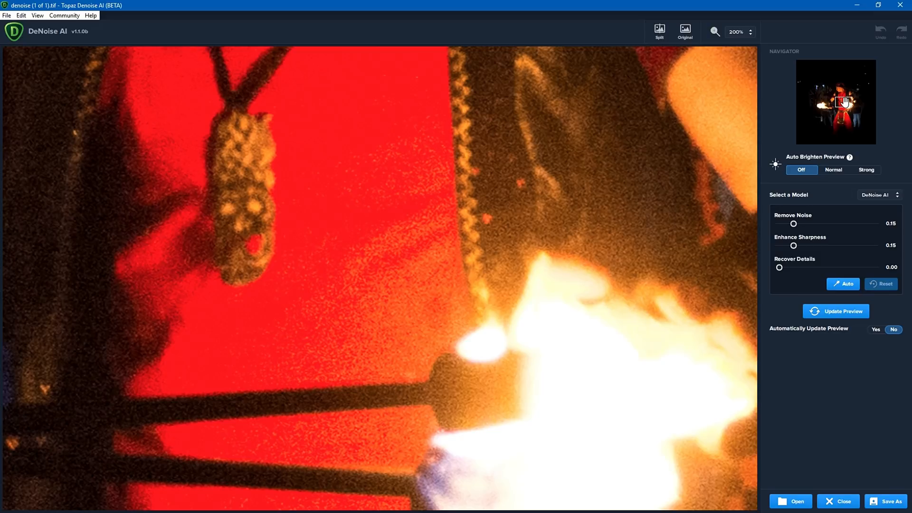
# Pan the enlarged preview to inspect noise in another area of the photo.
pyautogui.moveTo(843, 102); pyautogui.dragTo(818, 102)
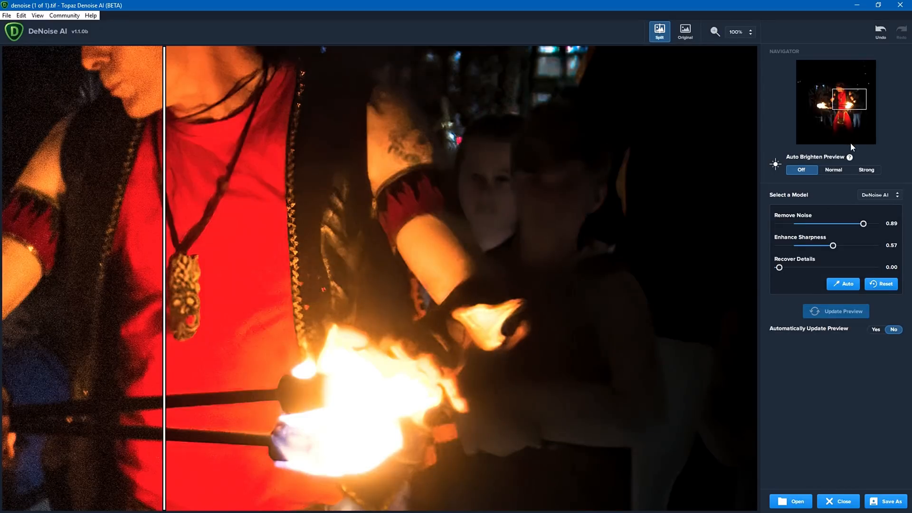
pyautogui.moveTo(165, 233); pyautogui.dragTo(108, 233)
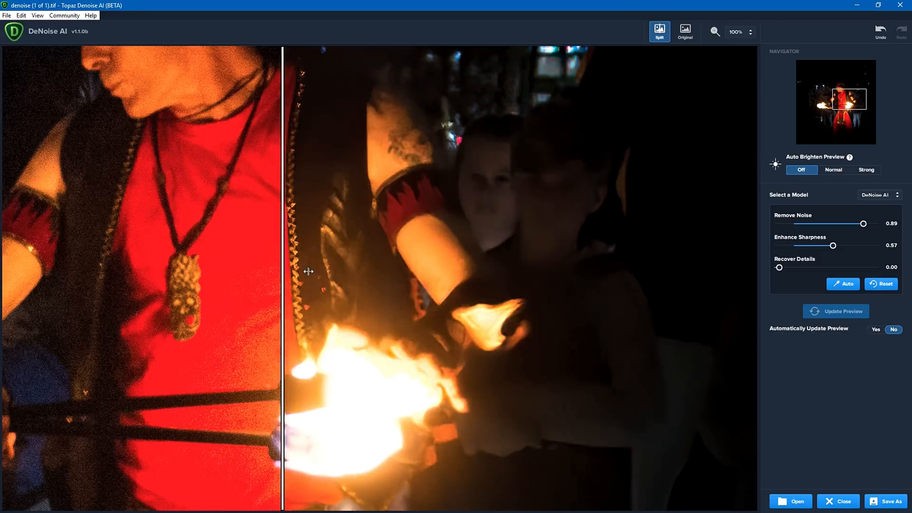
pyautogui.moveTo(308, 271); pyautogui.dragTo(344, 276)
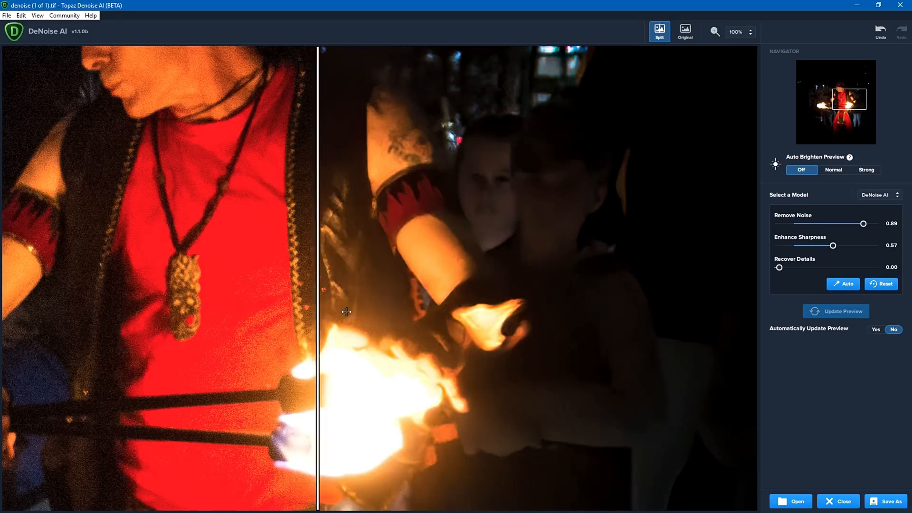
pyautogui.moveTo(347, 311); pyautogui.dragTo(262, 341)
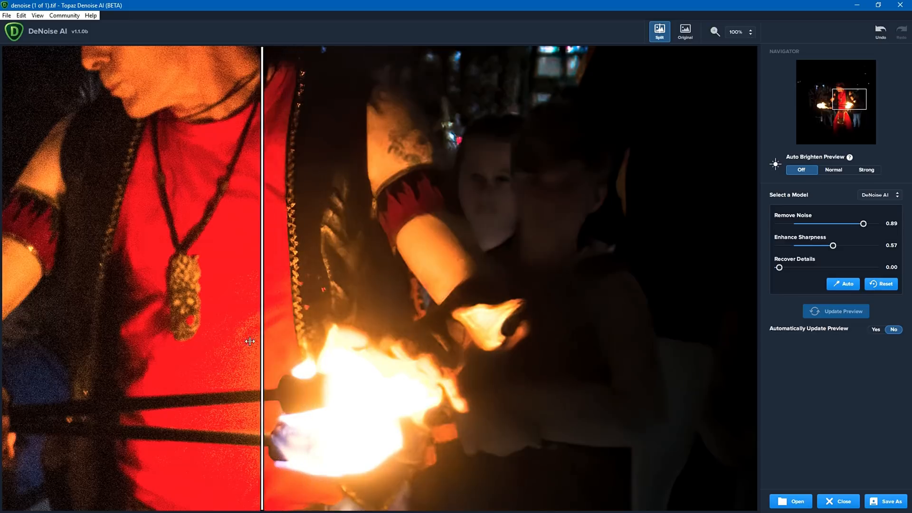
pyautogui.moveTo(263, 341); pyautogui.dragTo(97, 354)
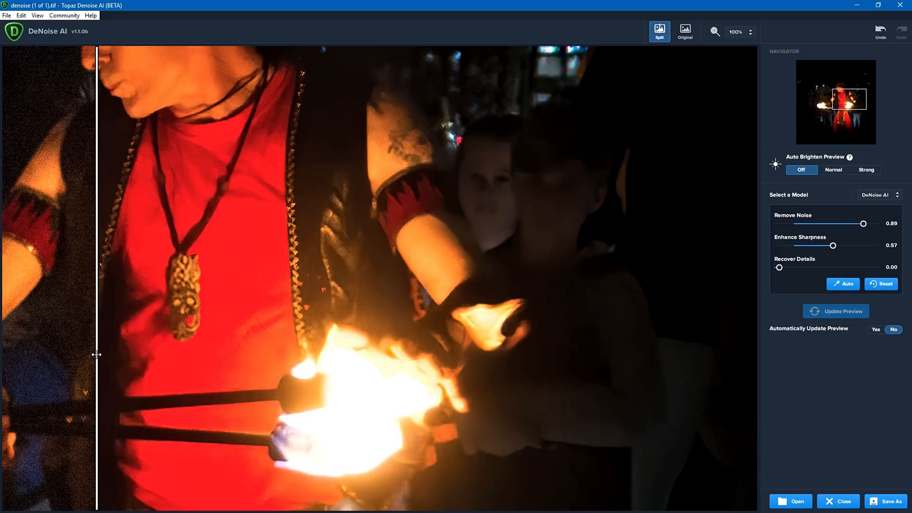
pyautogui.moveTo(97, 355); pyautogui.dragTo(261, 326)
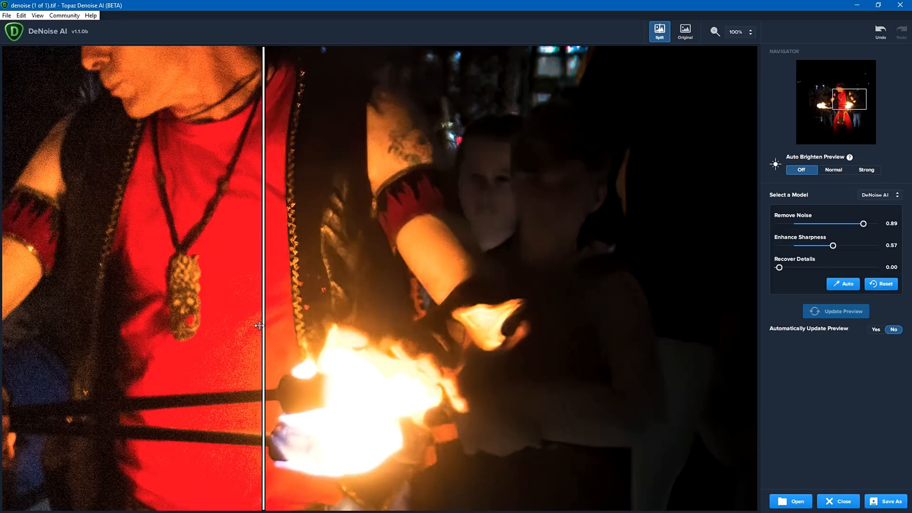
pyautogui.moveTo(262, 324); pyautogui.dragTo(123, 338)
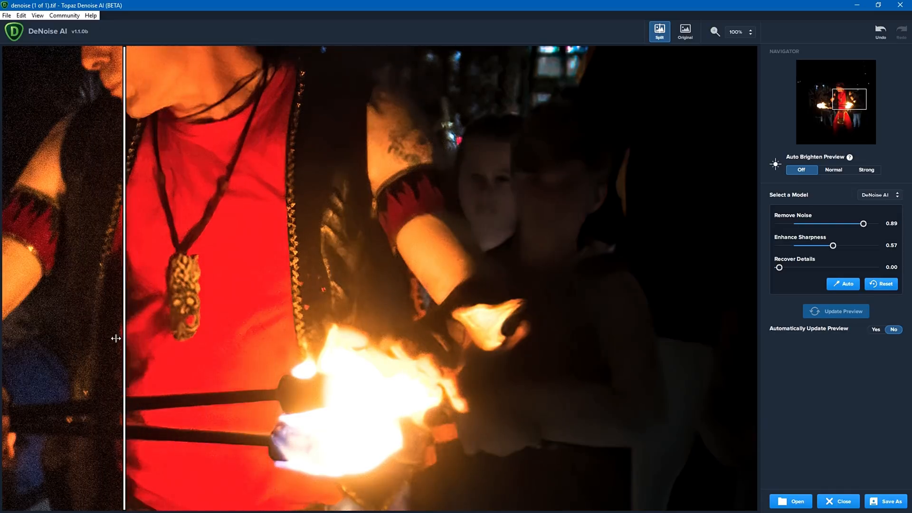
pyautogui.moveTo(116, 338); pyautogui.dragTo(441, 357)
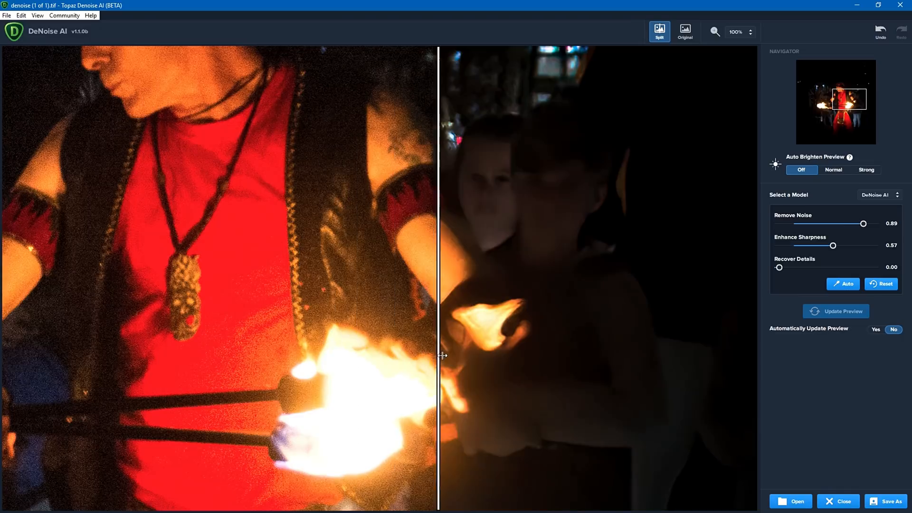
pyautogui.moveTo(441, 355); pyautogui.dragTo(176, 364)
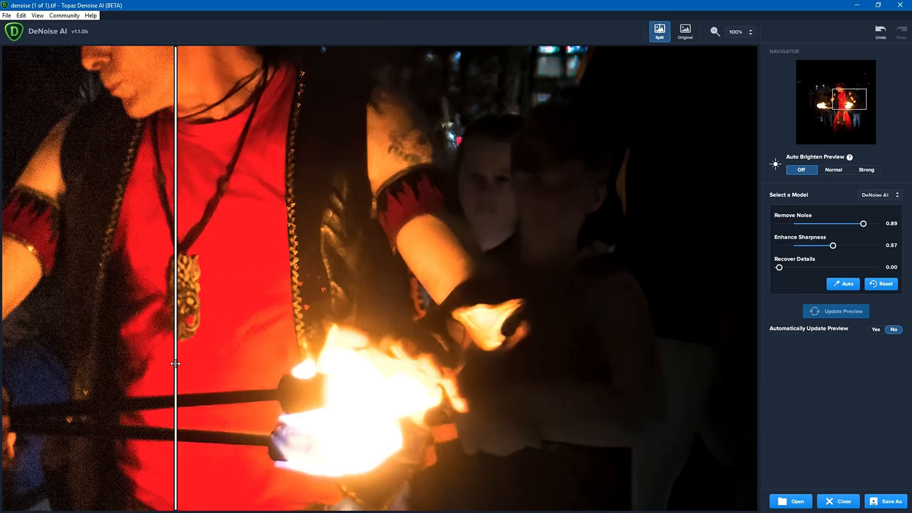
# Set Save As output to TIFF, keeping LZW compression, 16-bit and ProPhoto RGB.
pyautogui.click(890, 502)
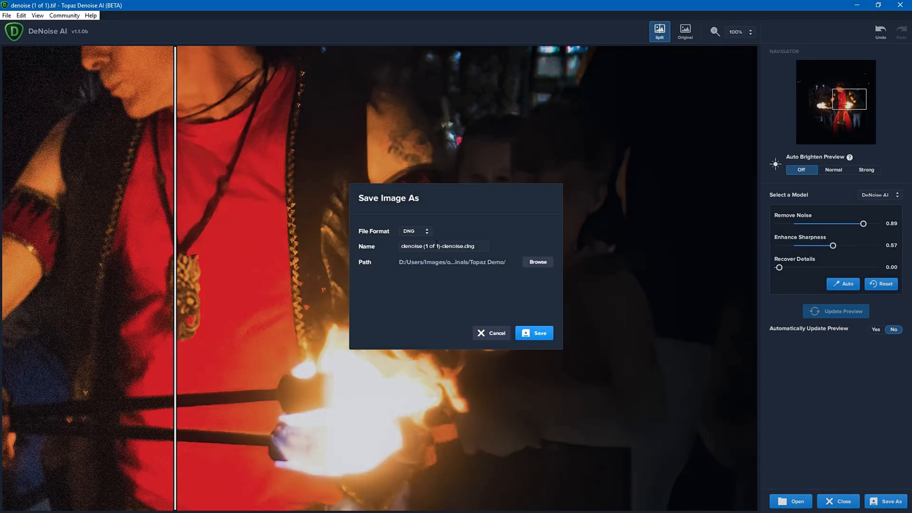
pyautogui.click(426, 231)
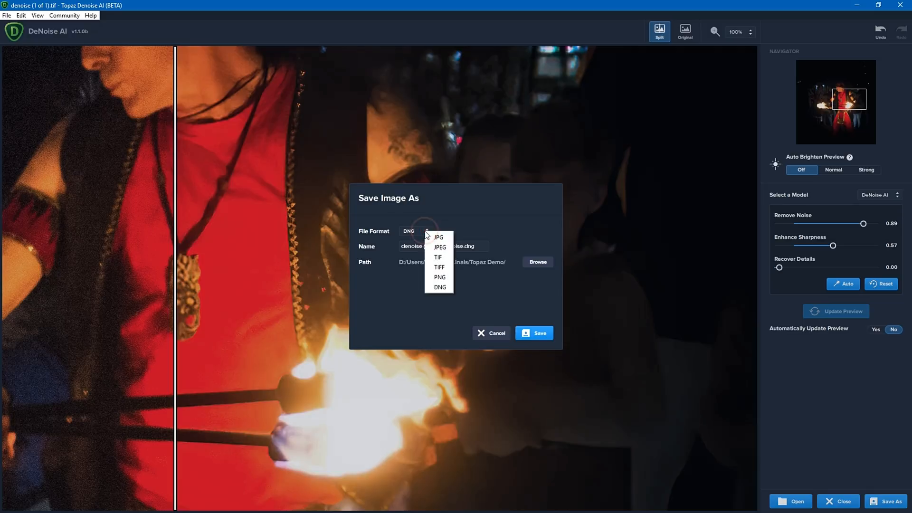
pyautogui.moveTo(445, 257)
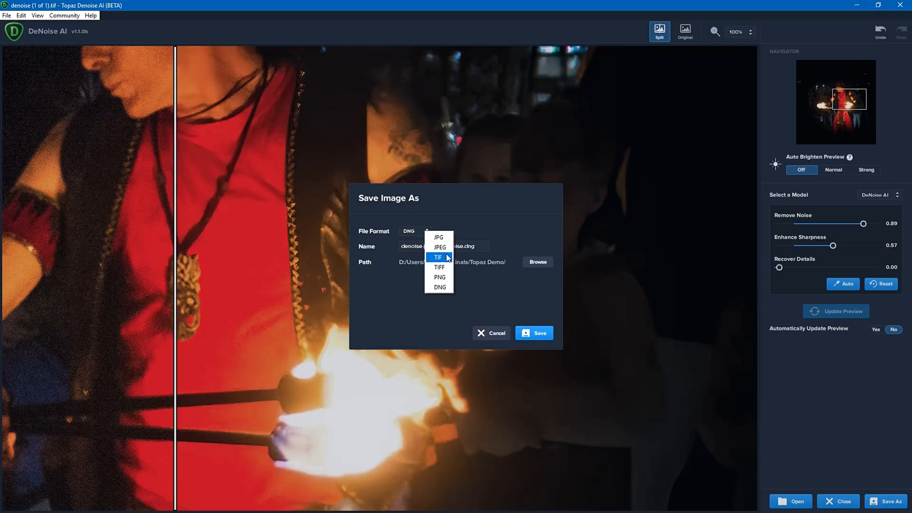
pyautogui.click(439, 267)
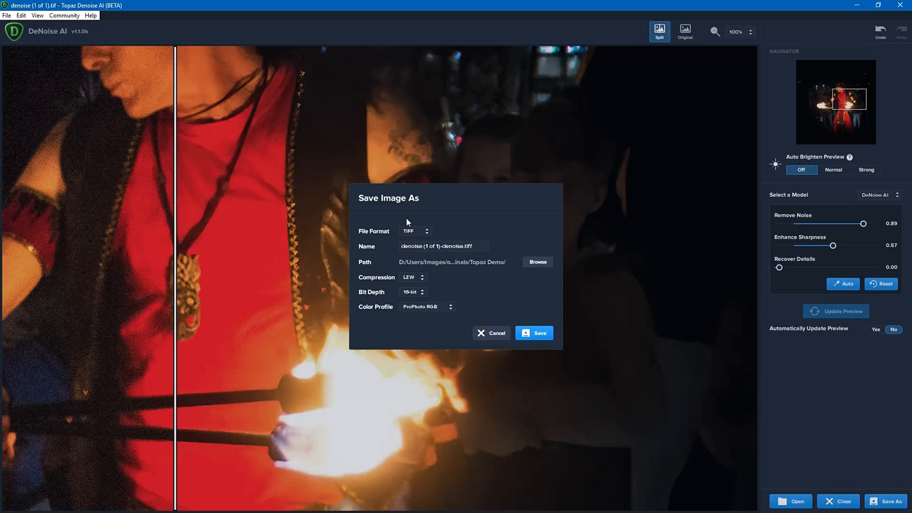
pyautogui.click(415, 231)
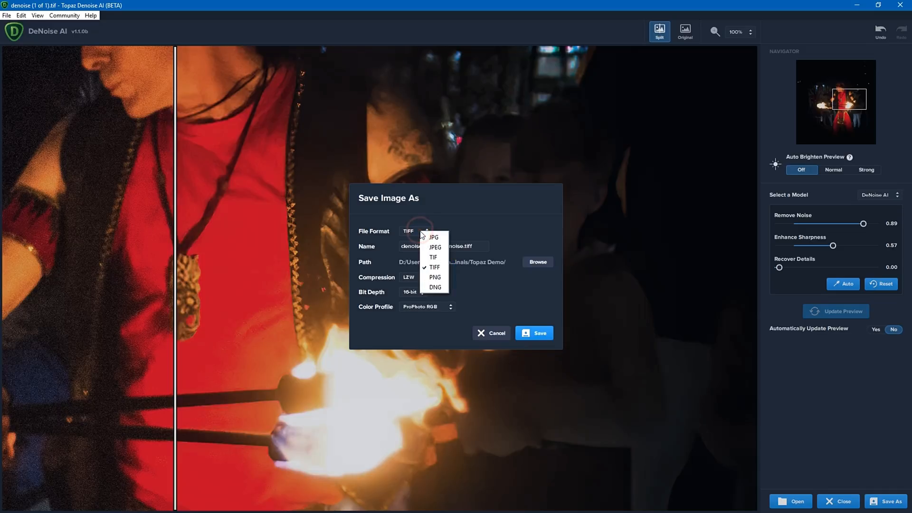
pyautogui.moveTo(433, 257)
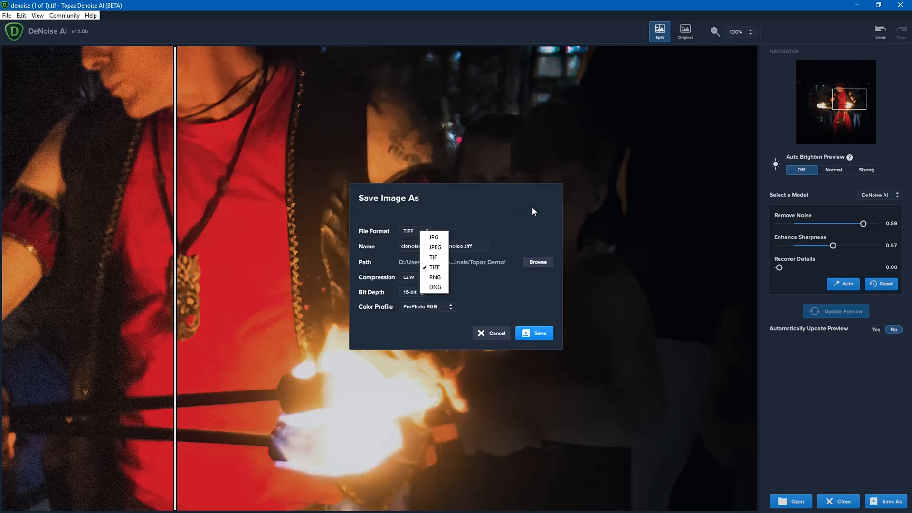
pyautogui.click(434, 267)
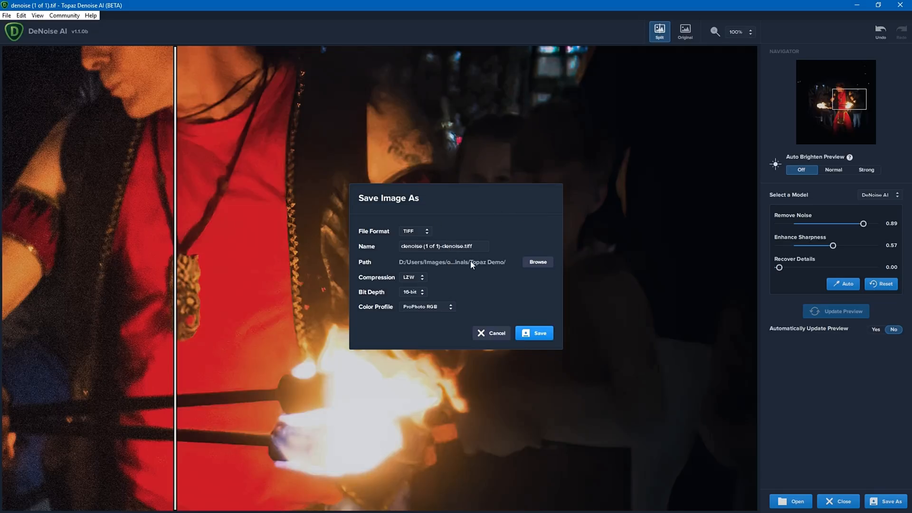
pyautogui.moveTo(493, 267)
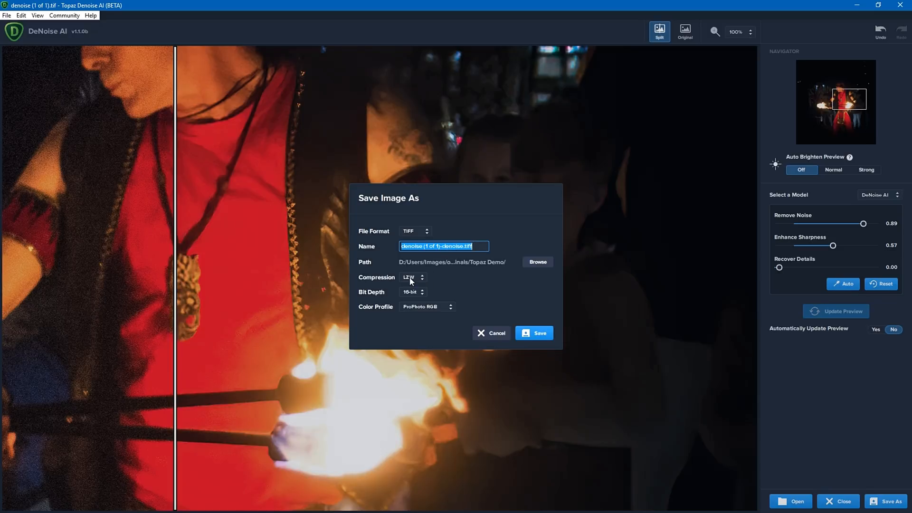
pyautogui.moveTo(418, 306)
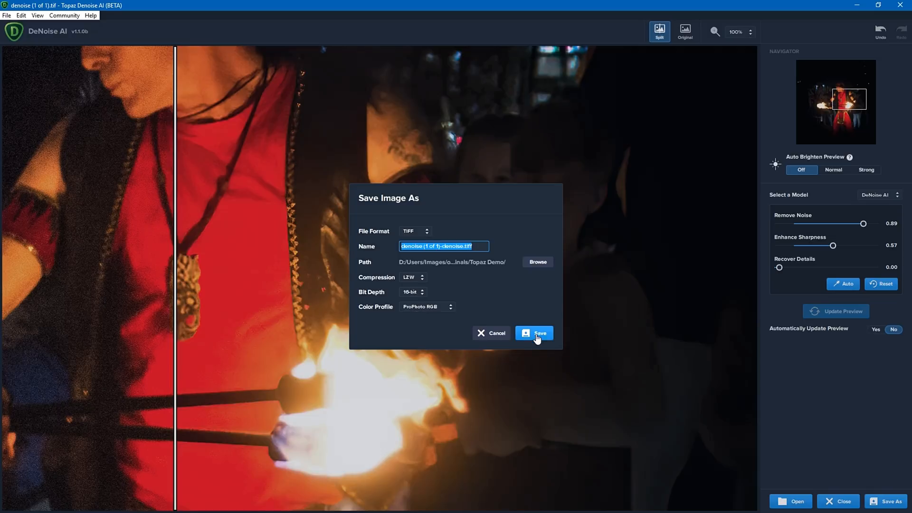
# Save the denoised photo as 'denoise (1 of 1)-denoise.tiff' and go to the File menu.
pyautogui.click(538, 333)
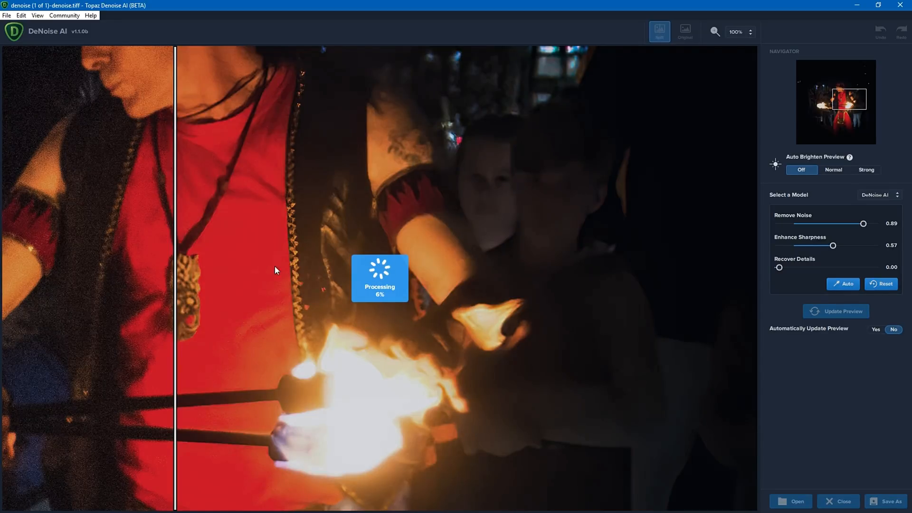
pyautogui.moveTo(548, 224)
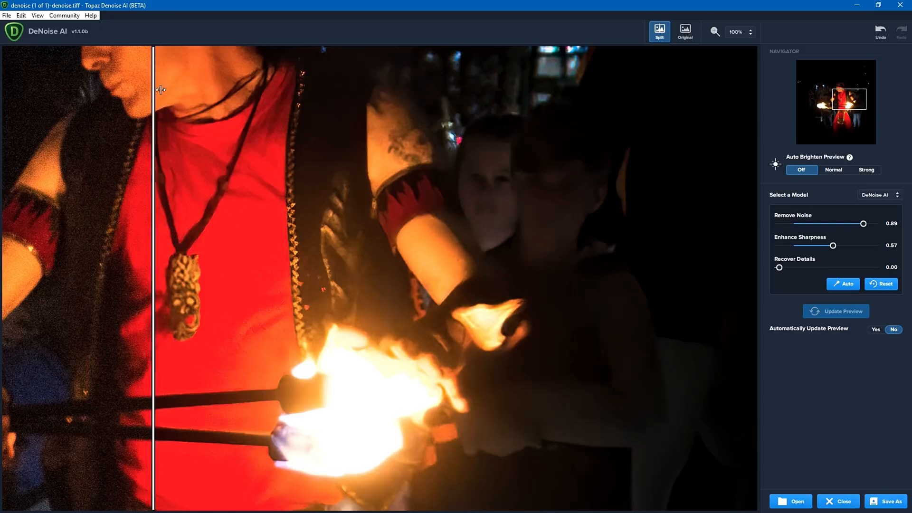
pyautogui.click(5, 17)
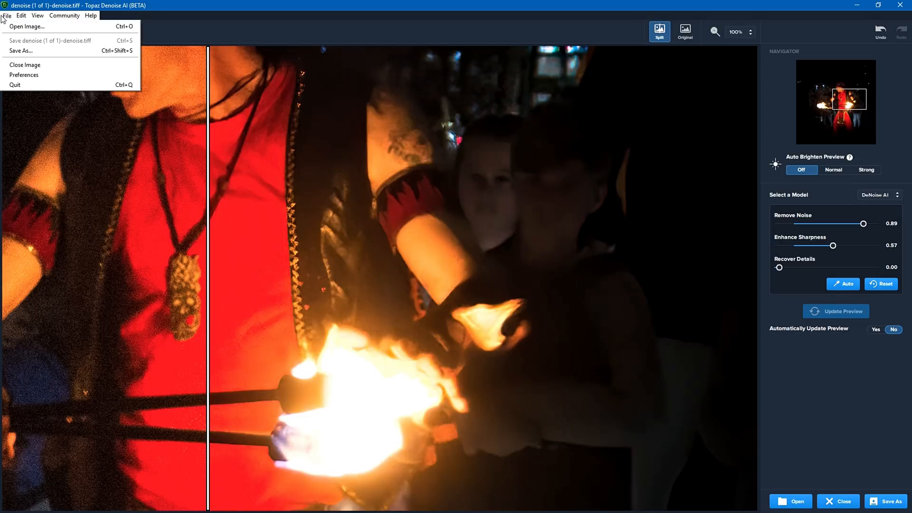
pyautogui.moveTo(30, 76)
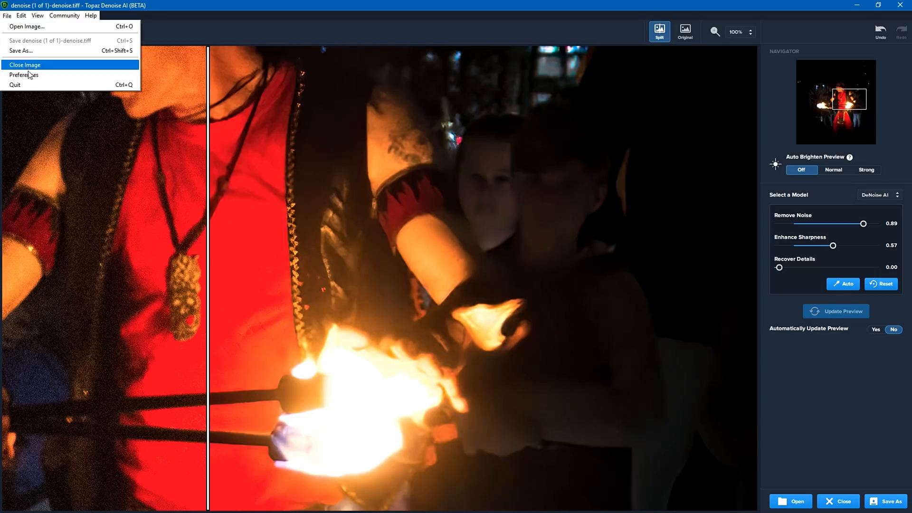
# In Preferences keep GPU processing and allow High graphics memory consumption.
pyautogui.click(23, 74)
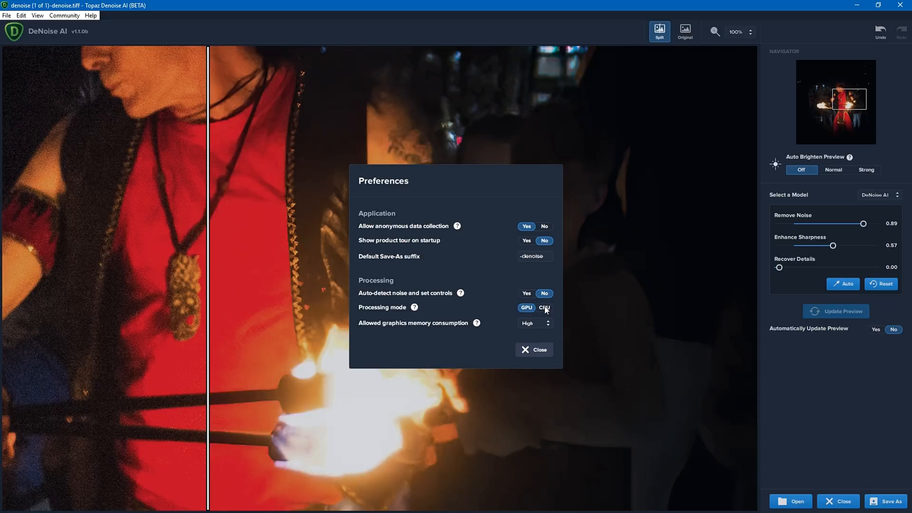
pyautogui.click(526, 308)
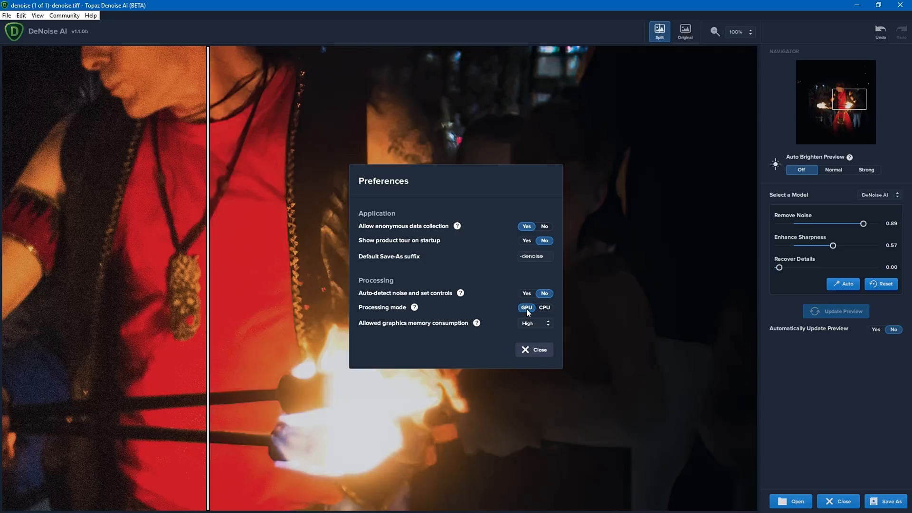
pyautogui.click(535, 323)
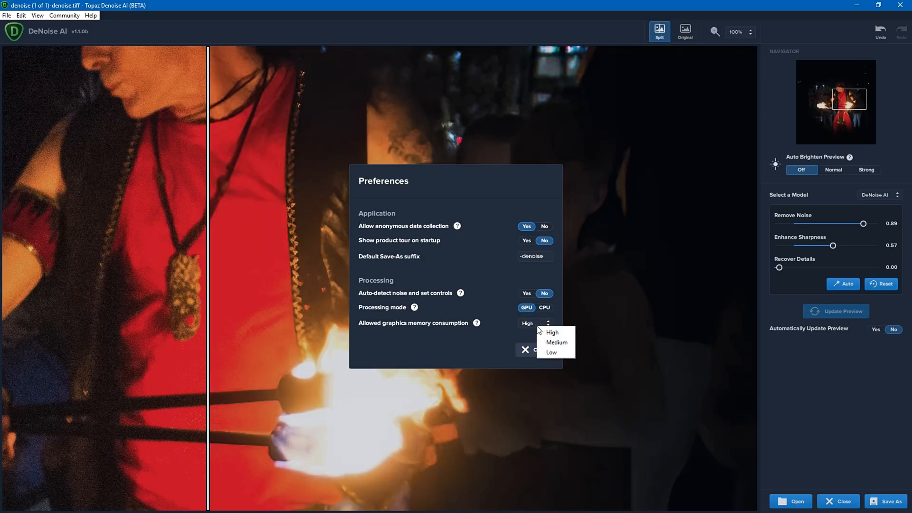
pyautogui.moveTo(555, 353)
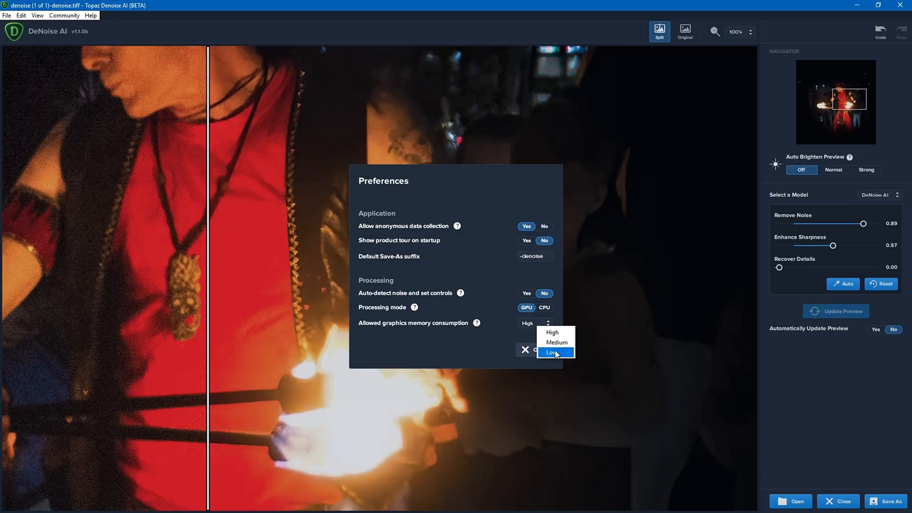
pyautogui.moveTo(553, 333)
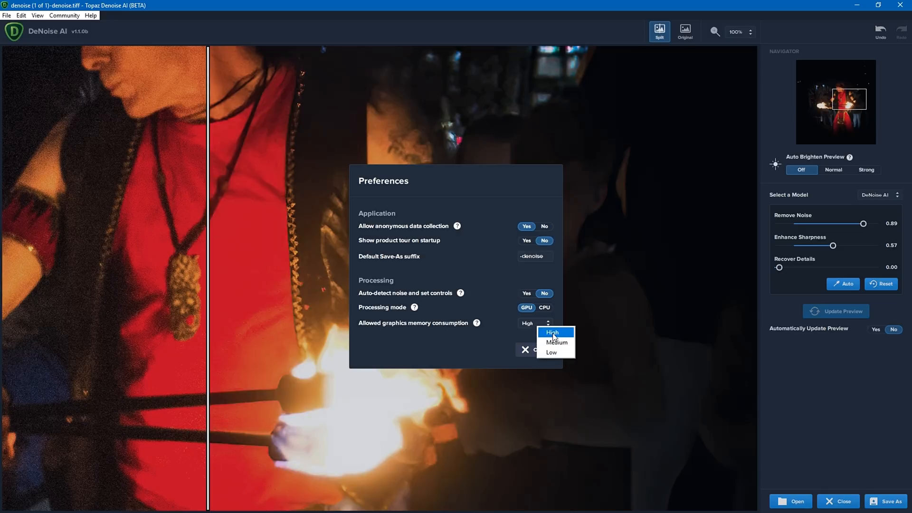
pyautogui.click(553, 333)
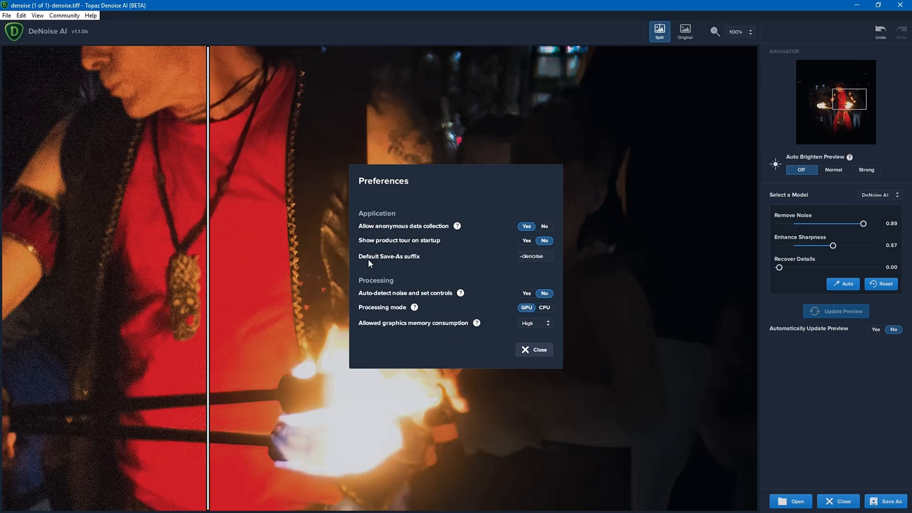
pyautogui.moveTo(373, 265)
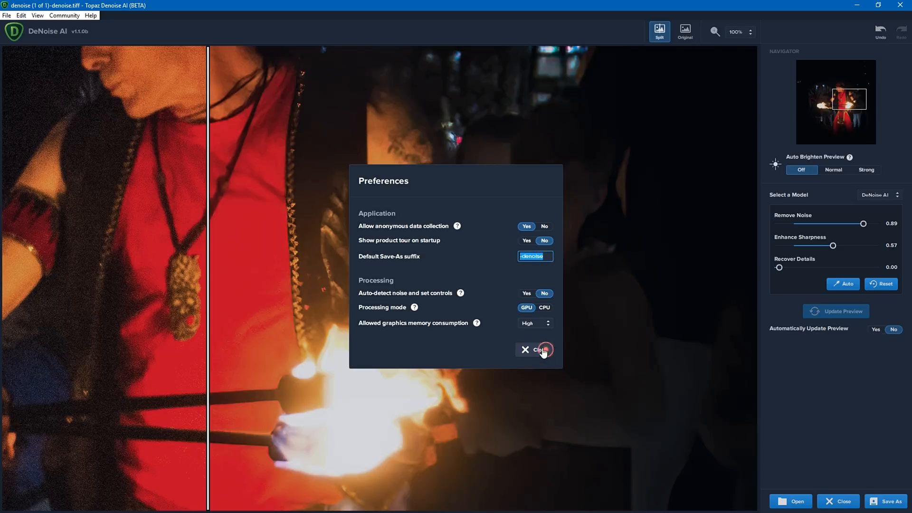
# Close Preferences and the denoised copy, then load the original 'denoise (1 of 1)' photo.
pyautogui.click(539, 349)
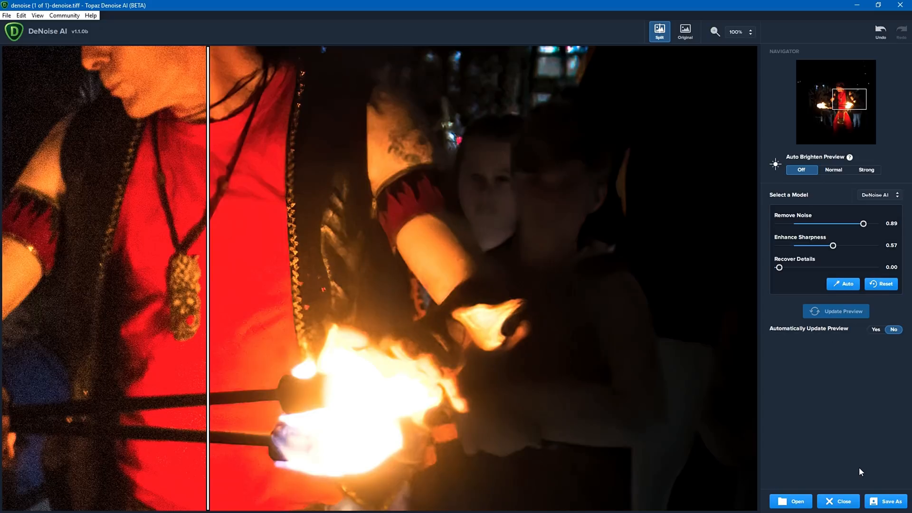
pyautogui.moveTo(436, 145)
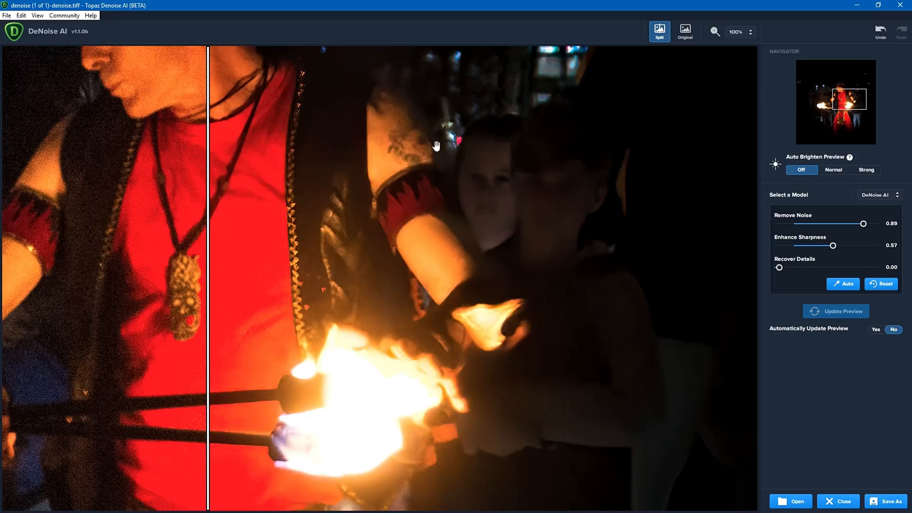
pyautogui.click(838, 502)
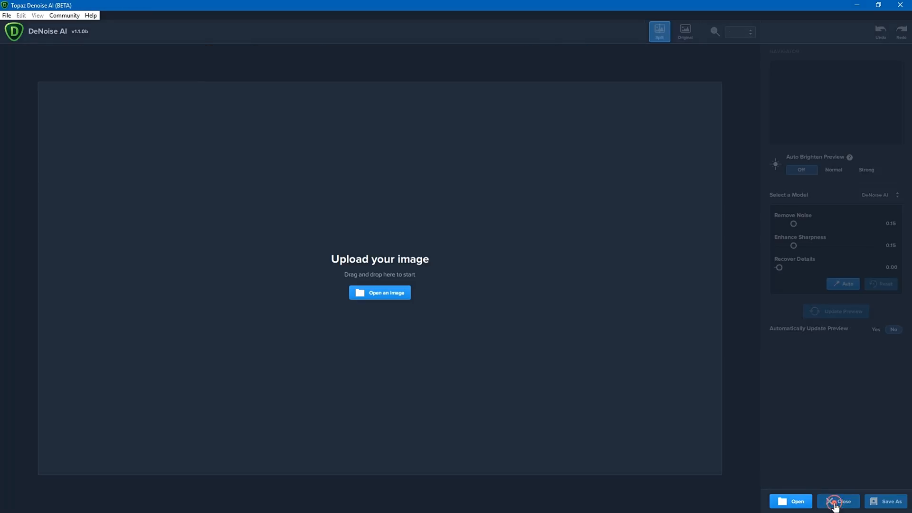
pyautogui.click(380, 293)
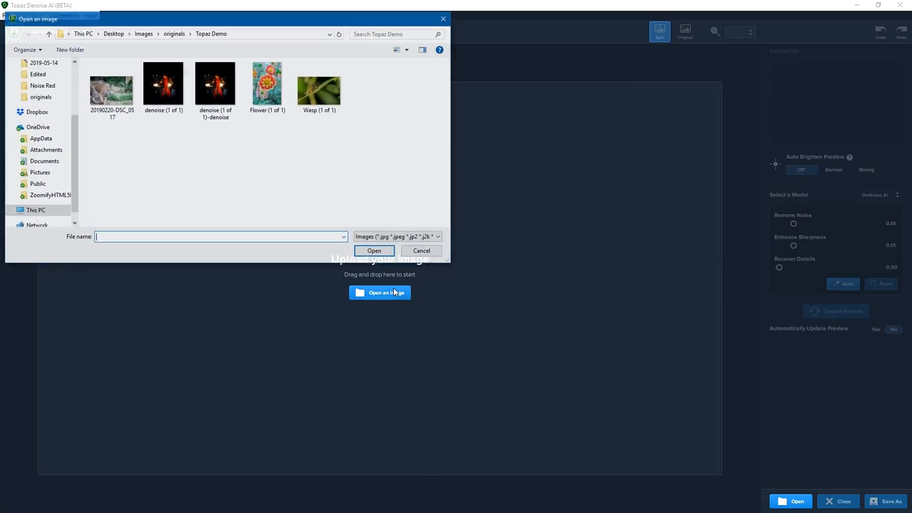
pyautogui.doubleClick(163, 83)
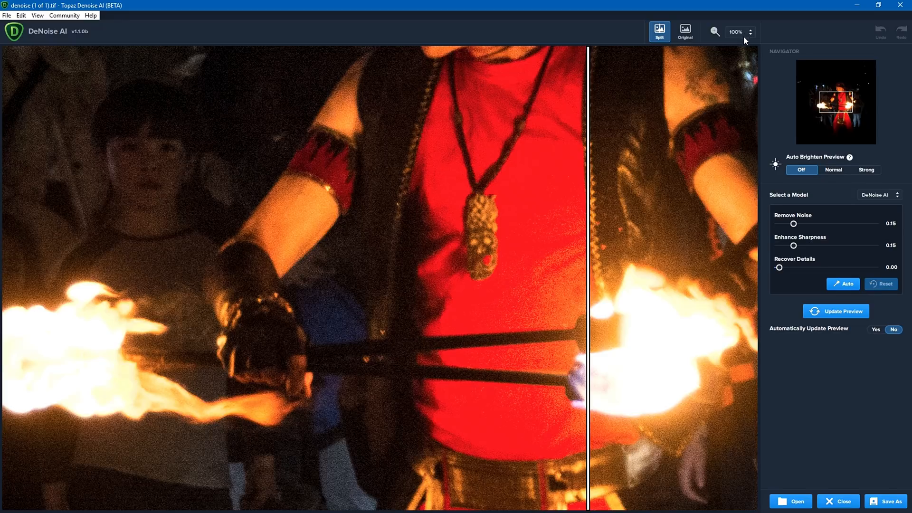
# Switch to AI Clear, raise Recover Details to 0.60, refresh and widen the processed preview.
pyautogui.click(879, 195)
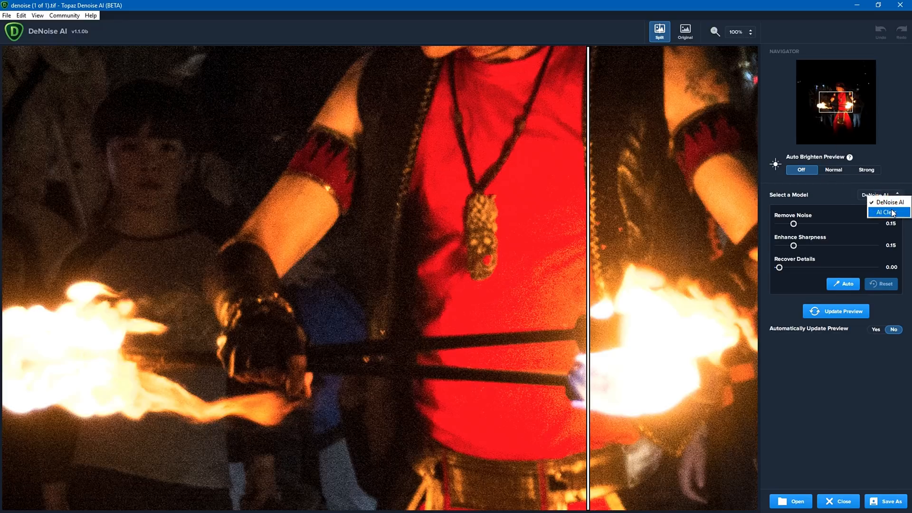
pyautogui.click(888, 212)
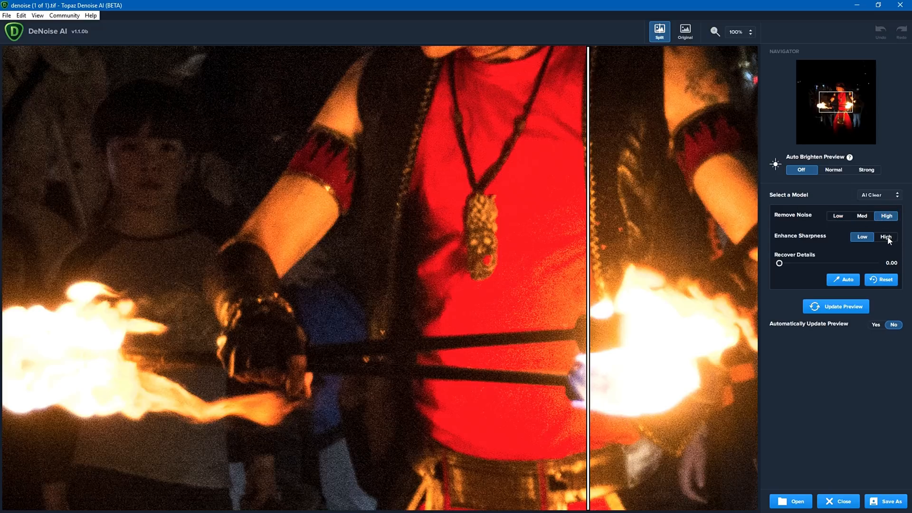
pyautogui.moveTo(778, 264); pyautogui.dragTo(835, 263)
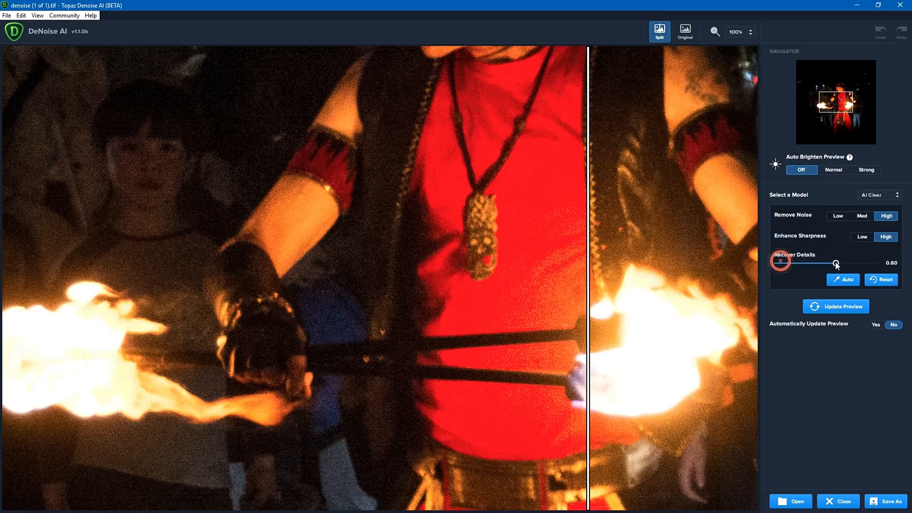
pyautogui.moveTo(849, 259)
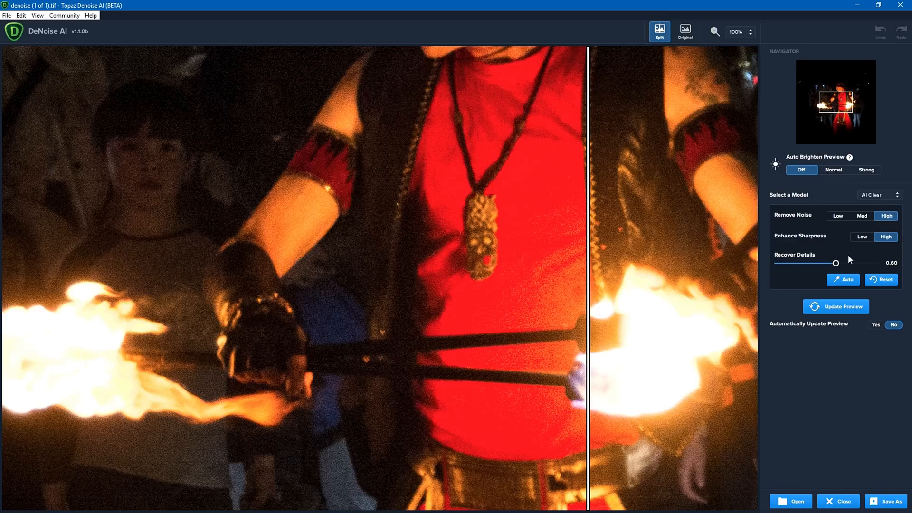
pyautogui.moveTo(839, 310)
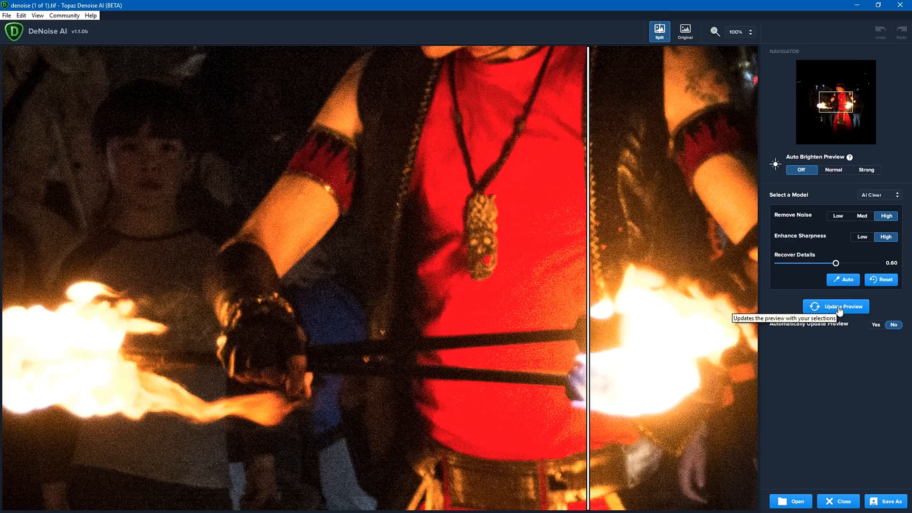
pyautogui.click(837, 306)
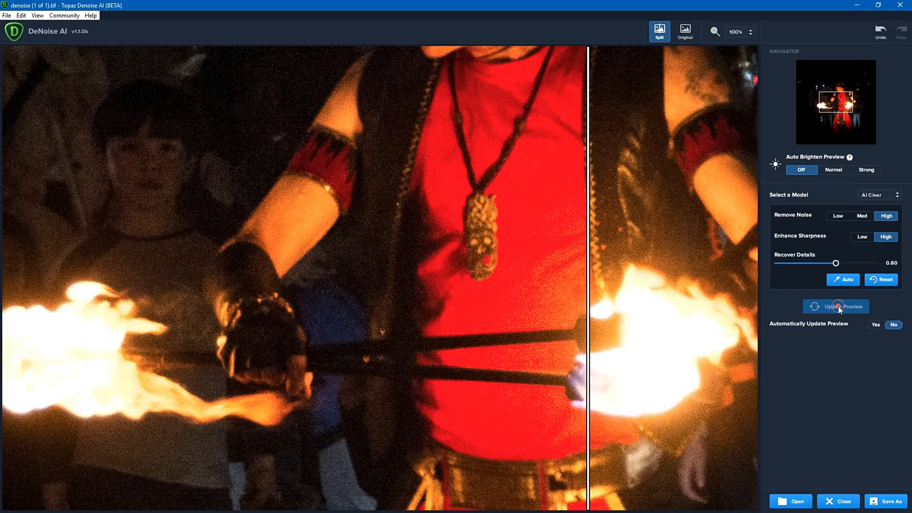
pyautogui.click(836, 306)
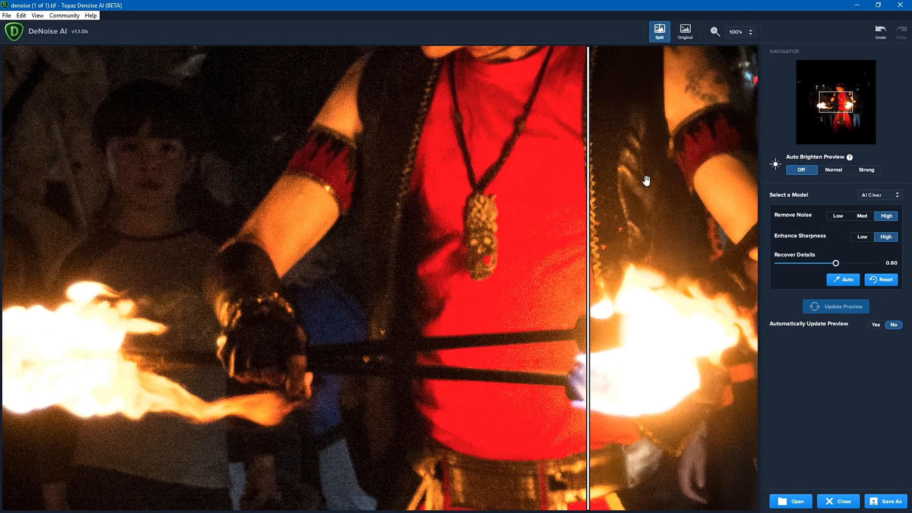
pyautogui.moveTo(588, 180); pyautogui.dragTo(685, 189)
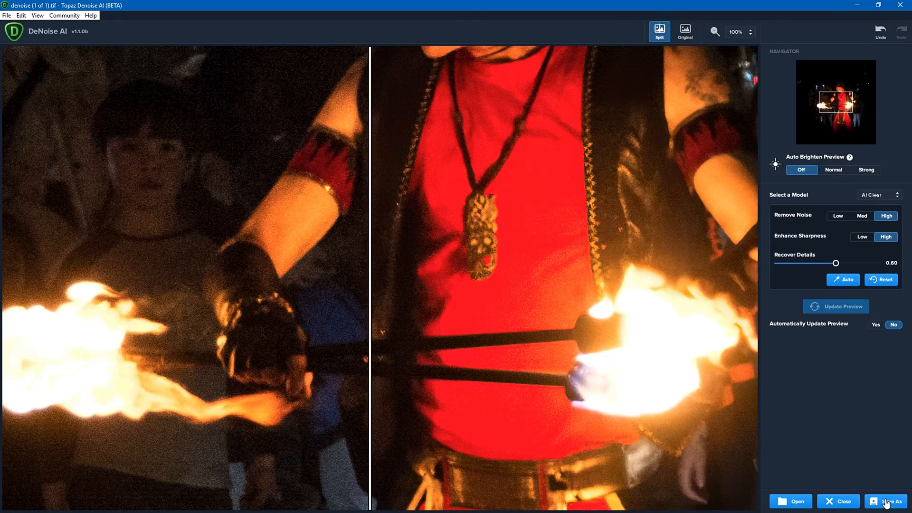
# Save the AI Clear result as 'denoise (1 of 1)-denoise-AICLEAR.tiff'.
pyautogui.click(892, 502)
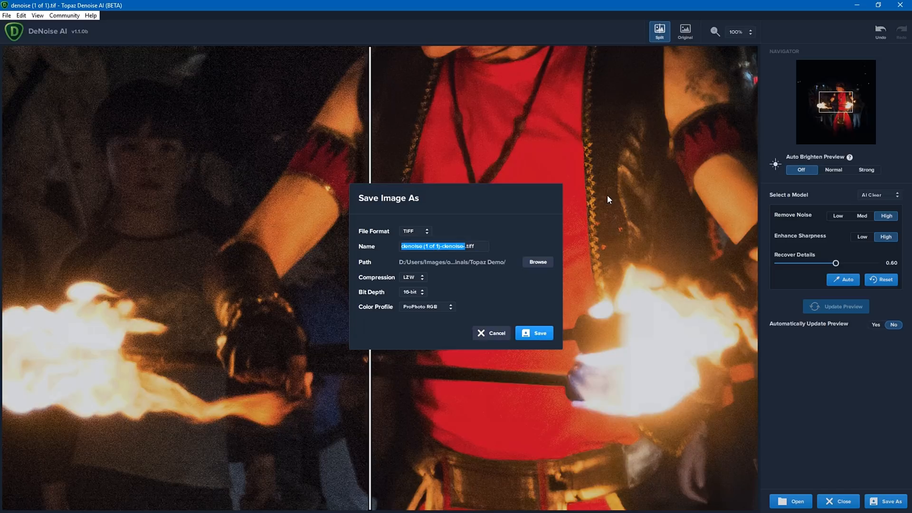
pyautogui.moveTo(522, 246)
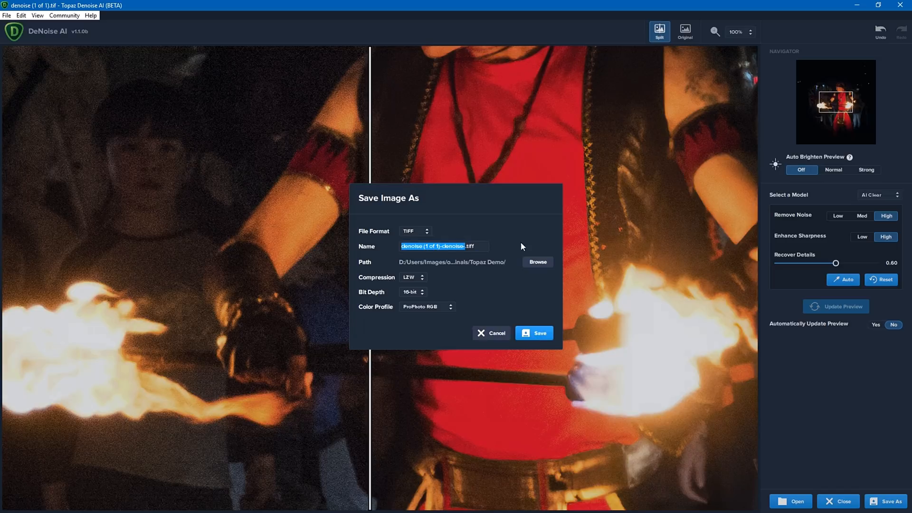
pyautogui.click(447, 246)
pyautogui.write('-')
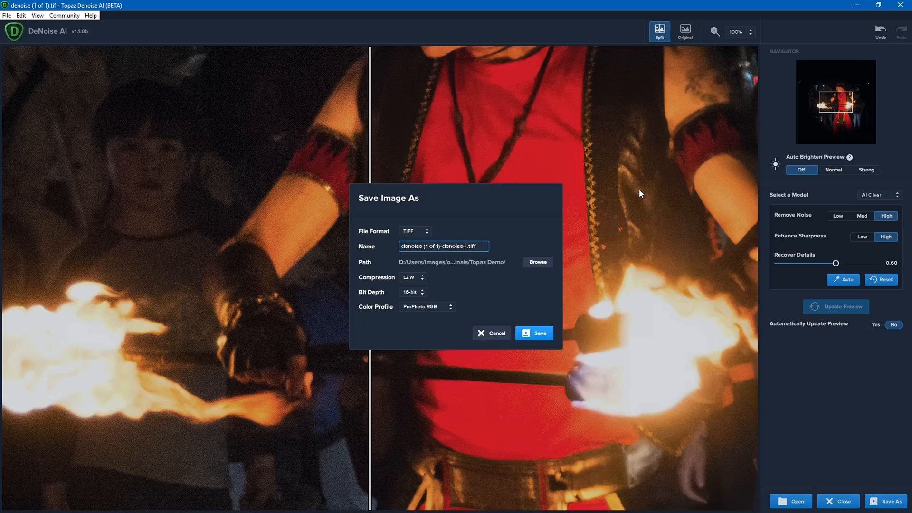
pyautogui.write('AICLEAR')
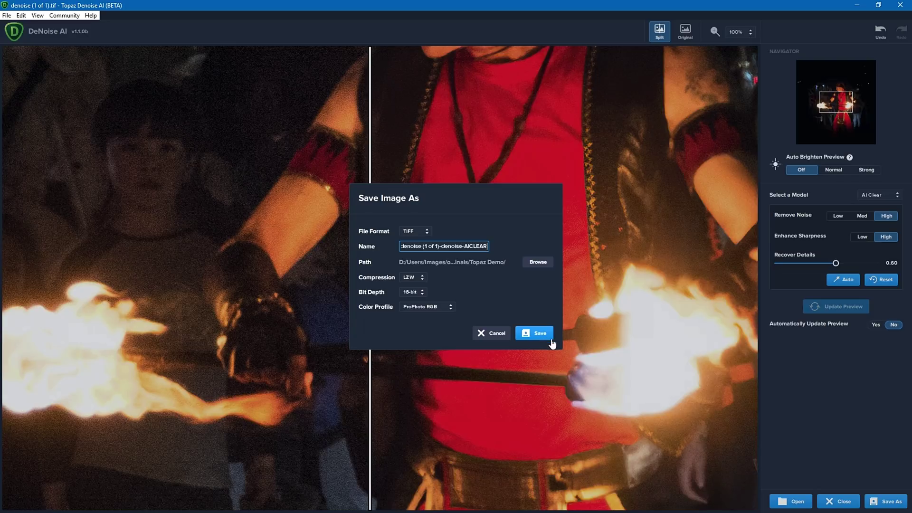
pyautogui.click(534, 333)
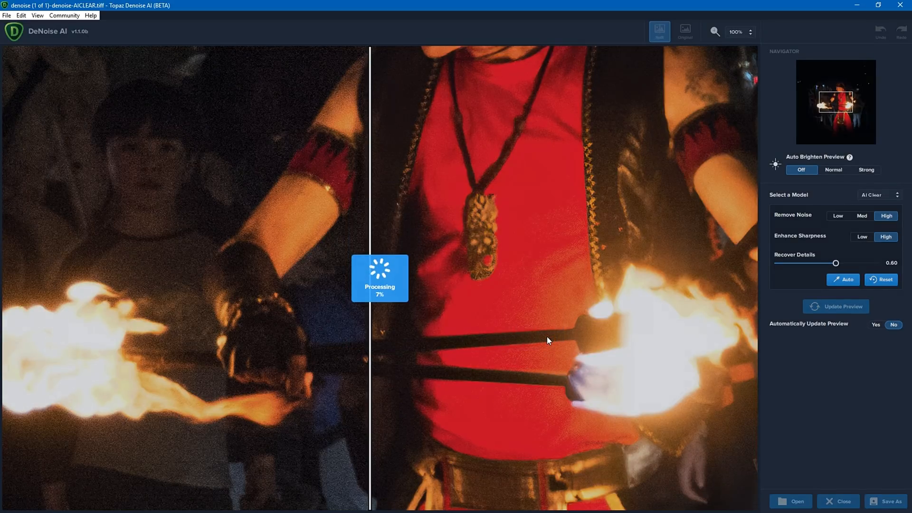